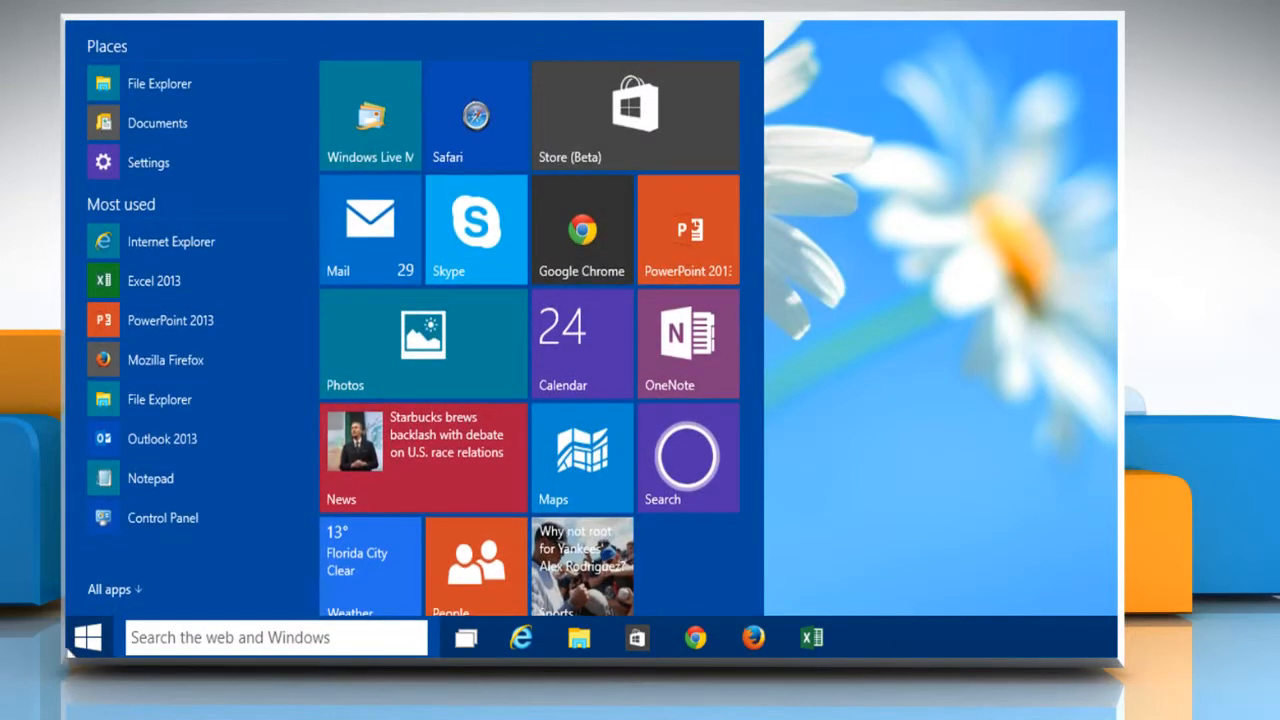
{"action": "mouse_move", "coordinate": [580, 244]}
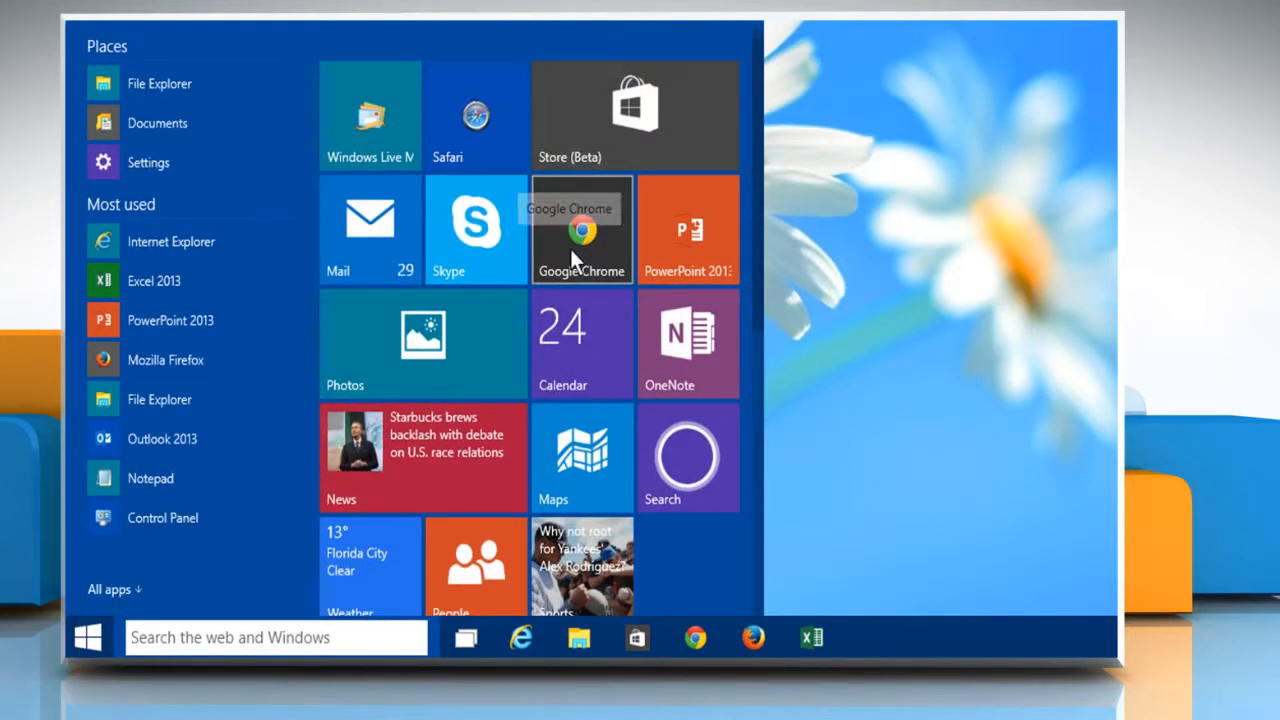
{"action": "left_click", "coordinate": [580, 236]}
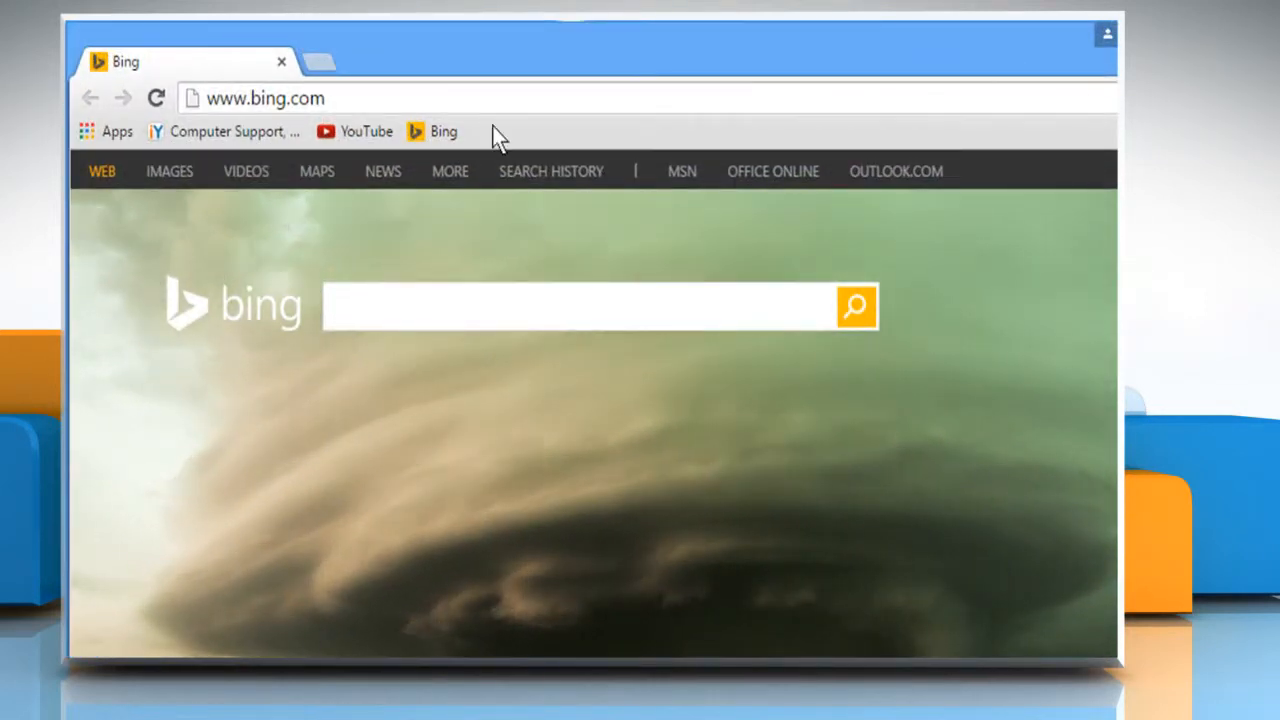
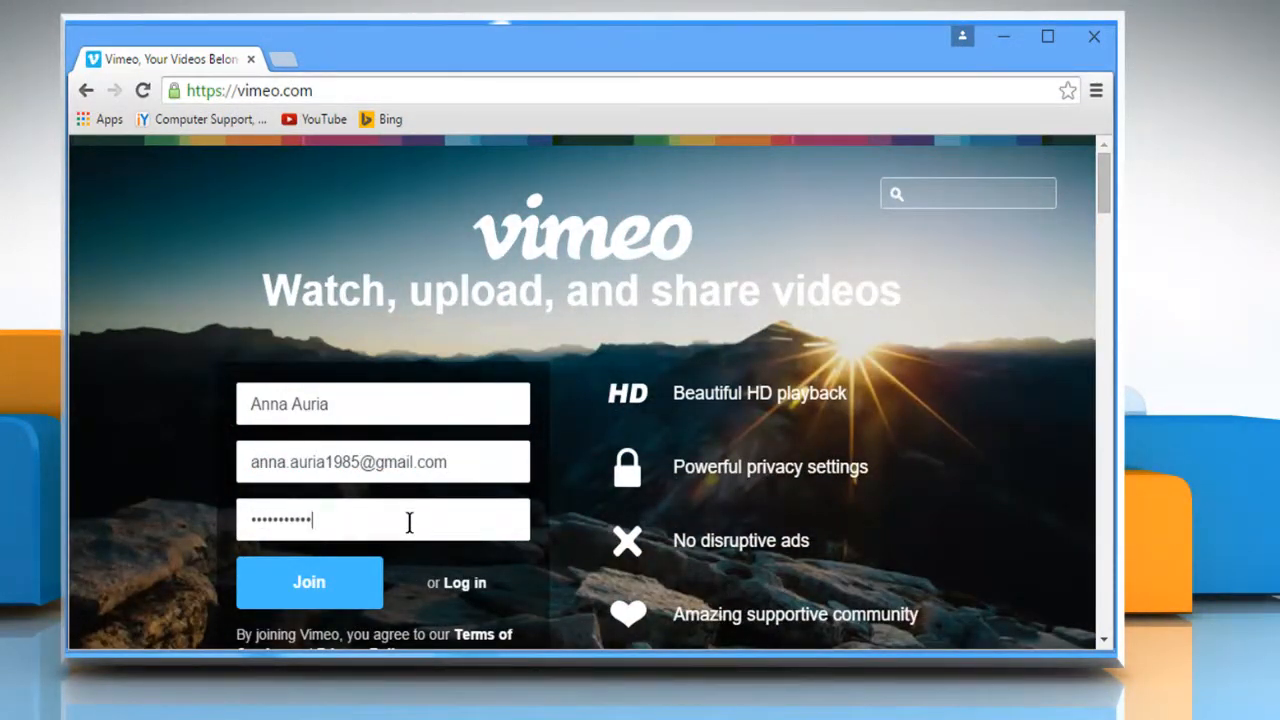
{"action": "left_click", "coordinate": [308, 582]}
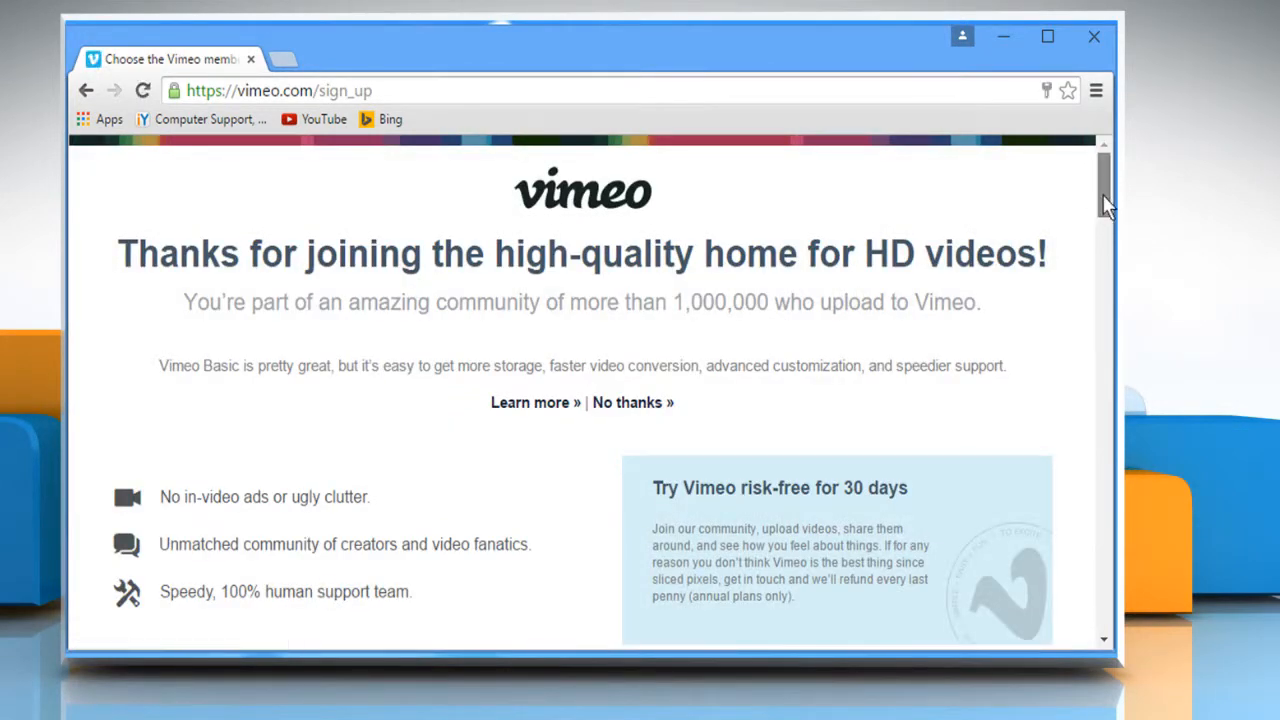
{"action": "left_click", "coordinate": [632, 402]}
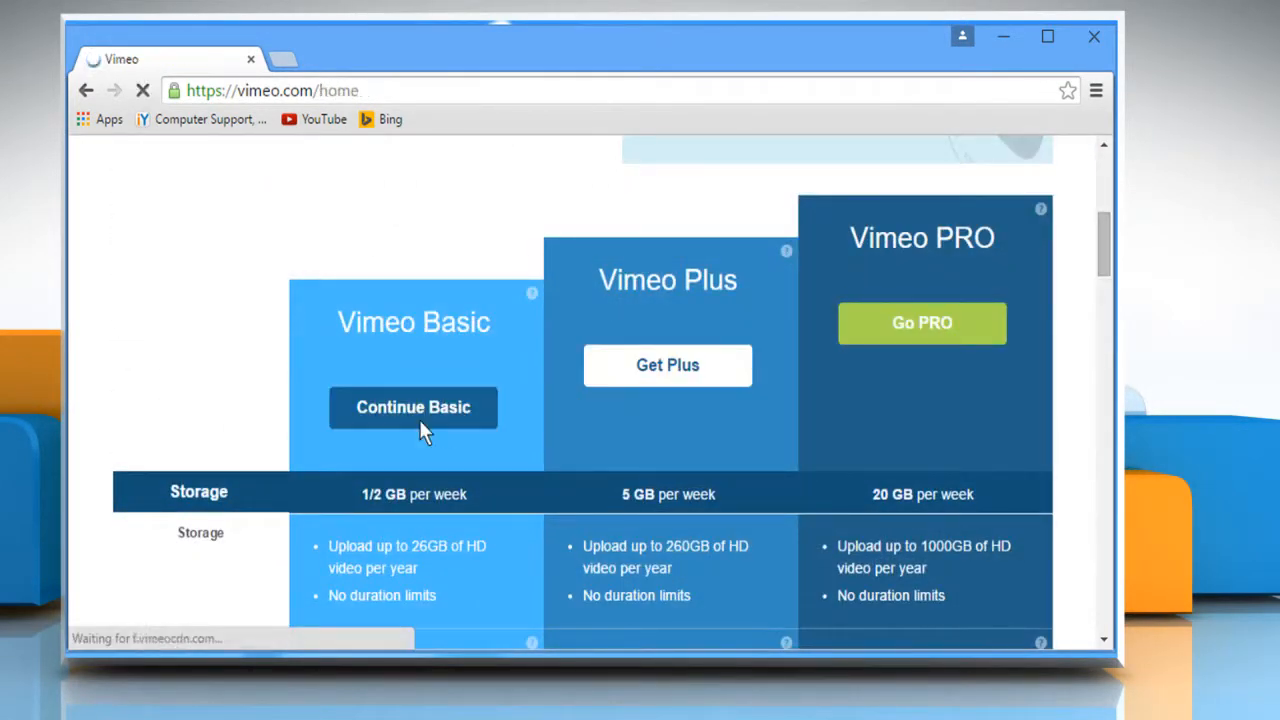
{"action": "left_click", "coordinate": [412, 408]}
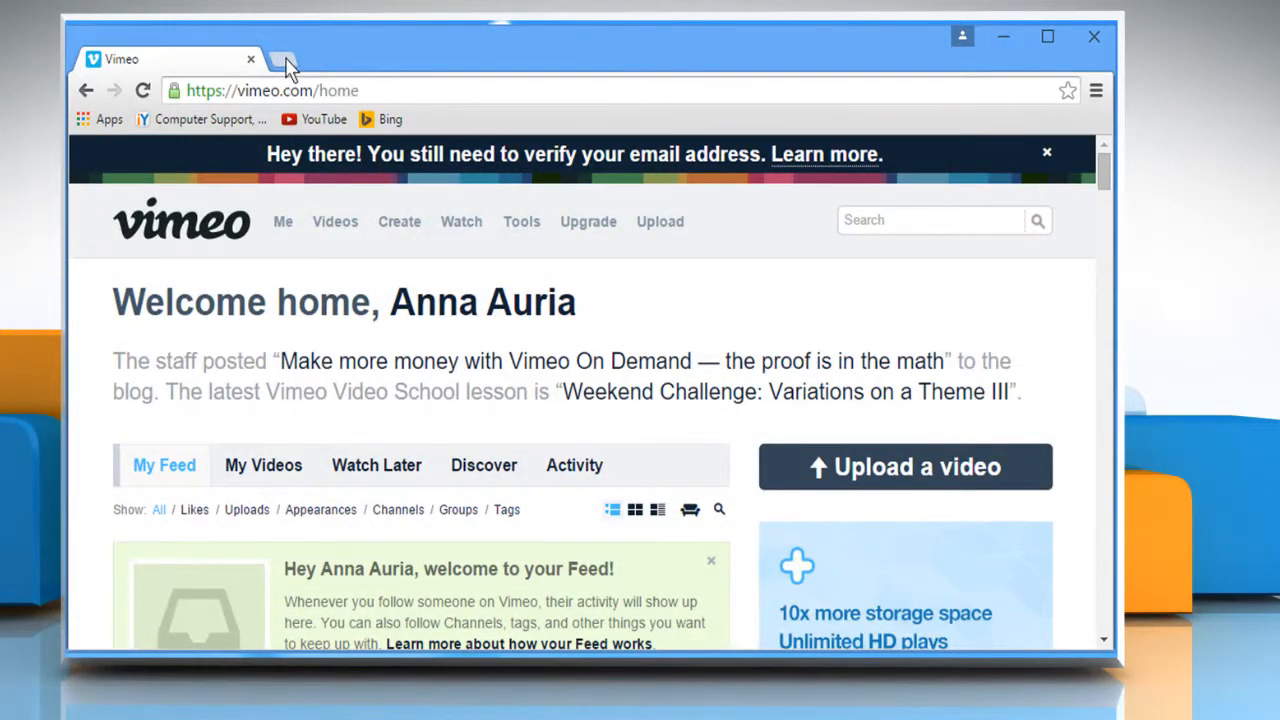
- Go to mail.google.com in a new tab and sign in to the Gmail account
{"action": "type", "text": "mail.google.com/mail/&s"}
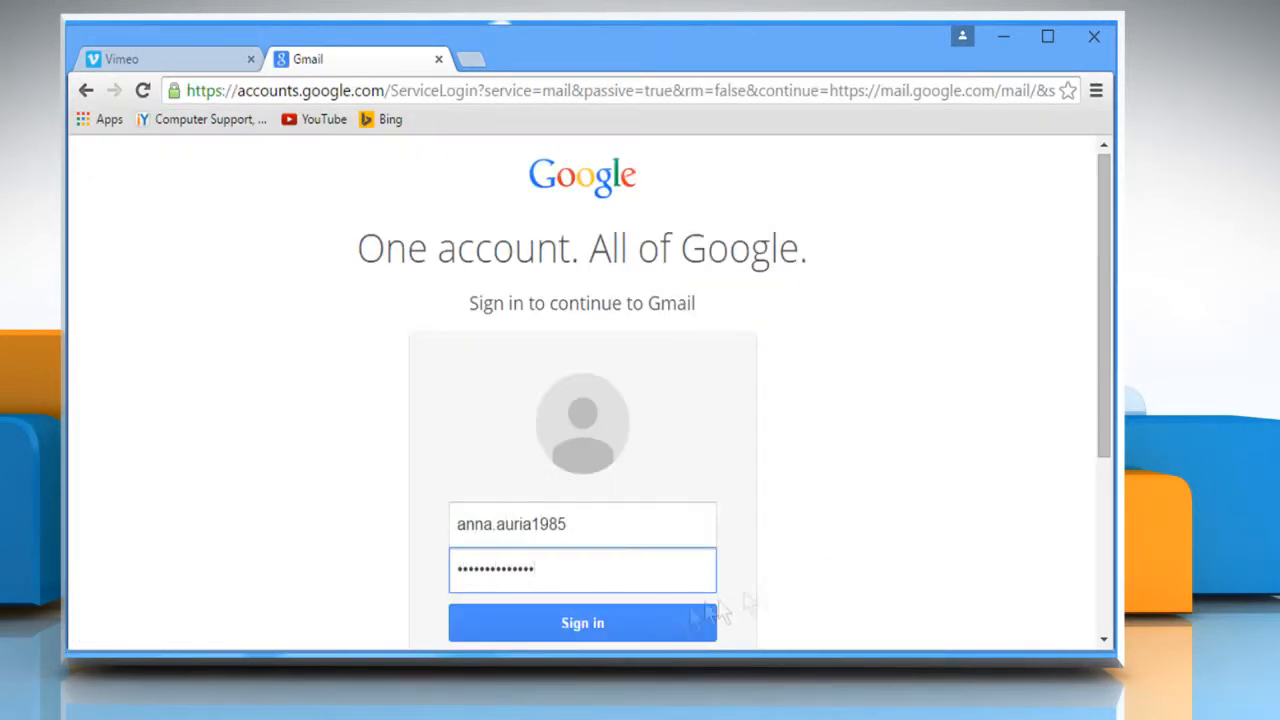
{"action": "left_click", "coordinate": [584, 624]}
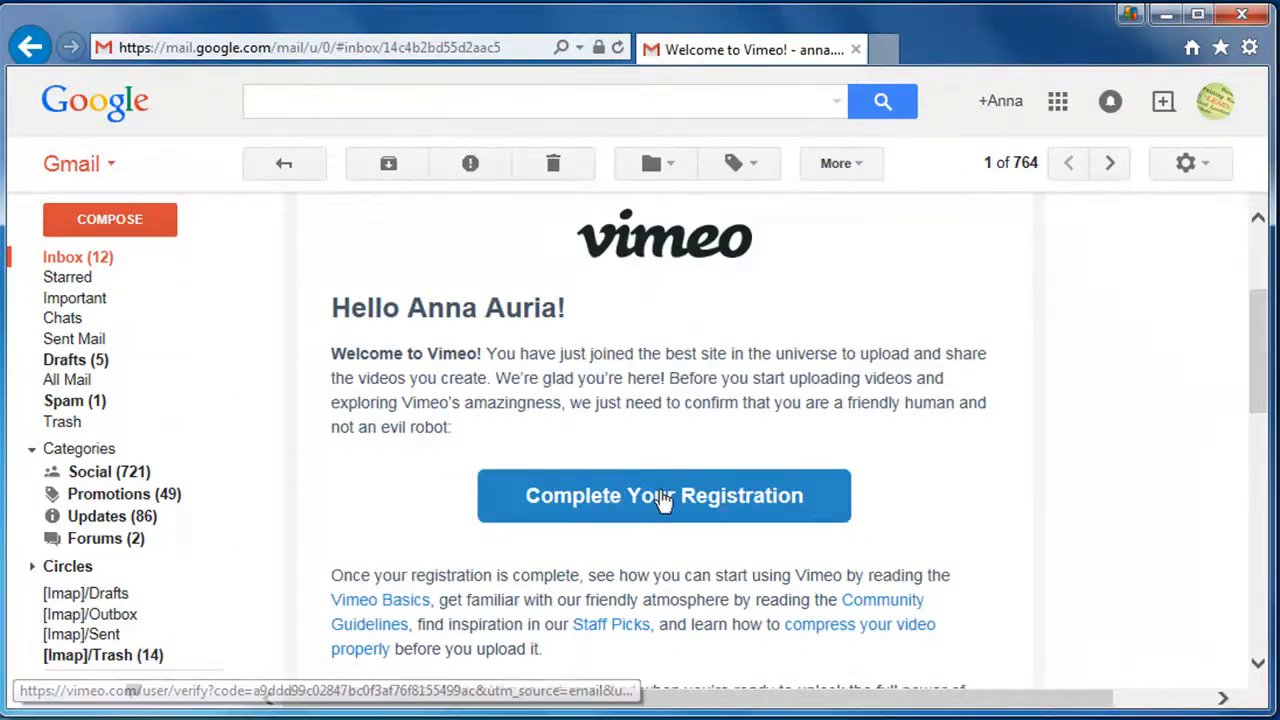
{"action": "mouse_move", "coordinate": [628, 510]}
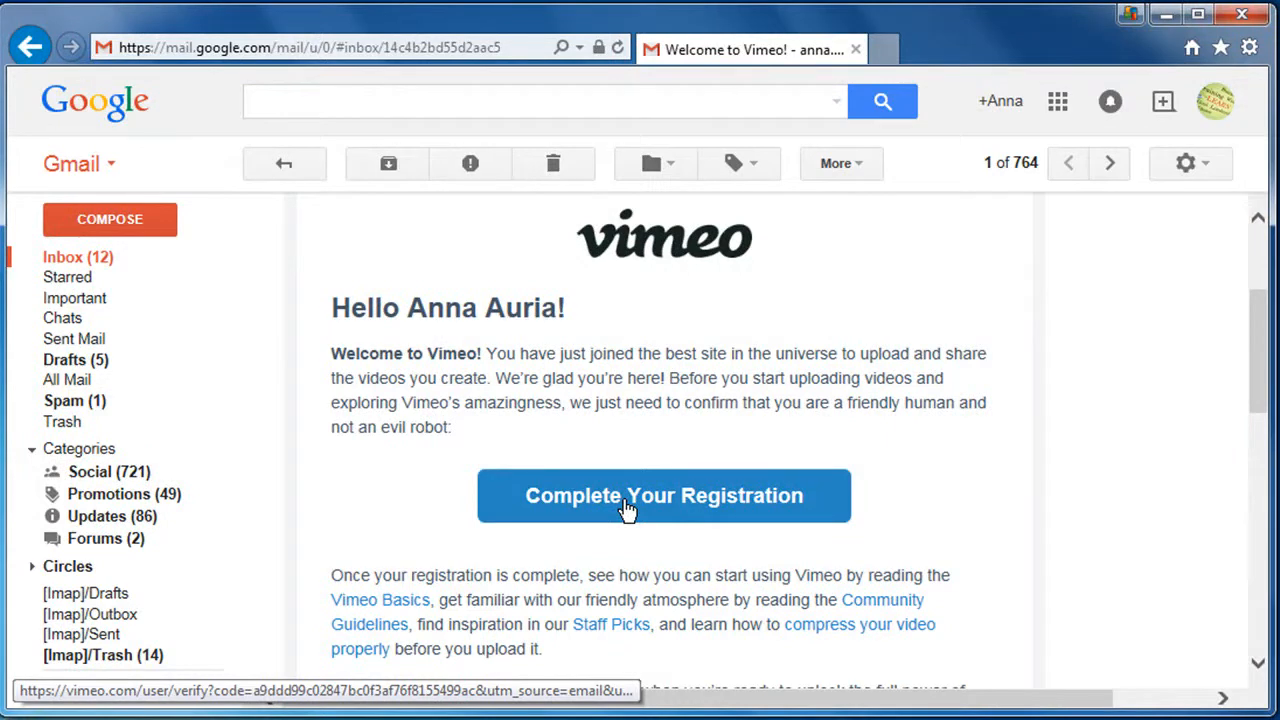